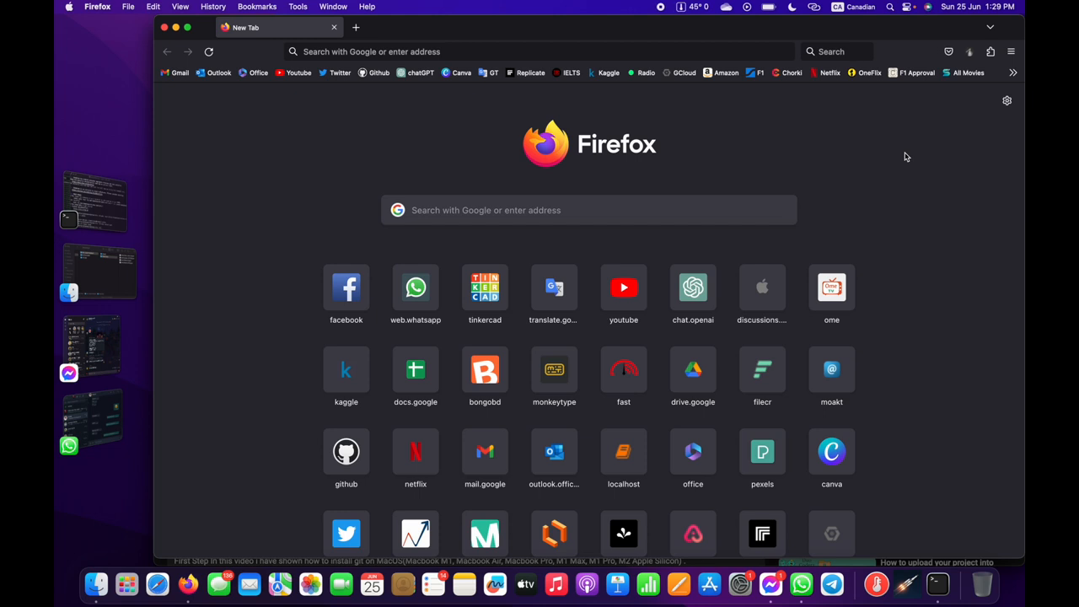
- Search Google for "git bash for mac" from the Firefox address bar
click(540, 51)
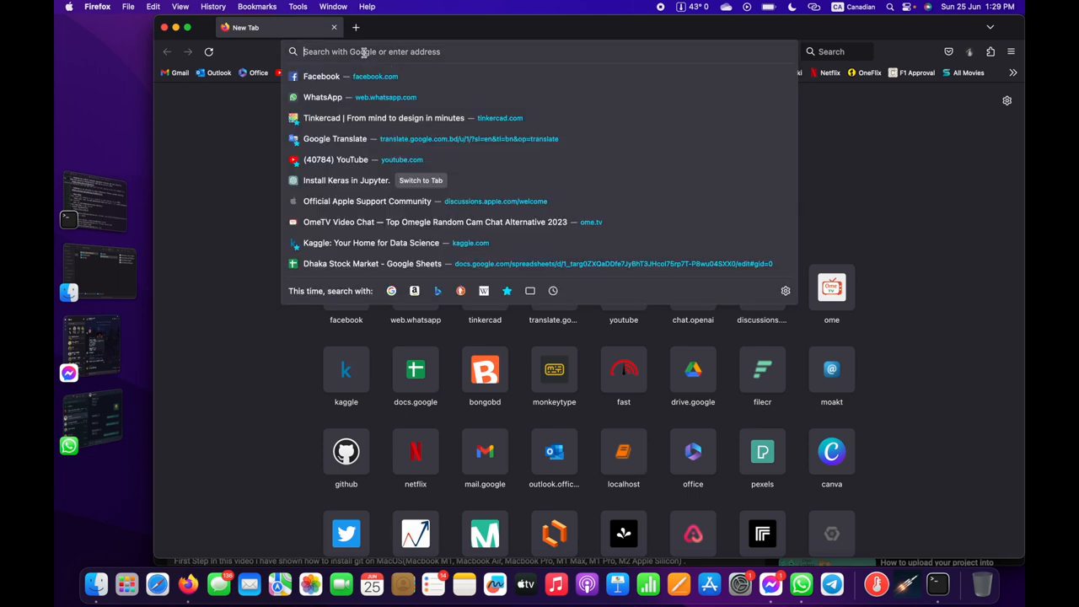
text(git bash fo)
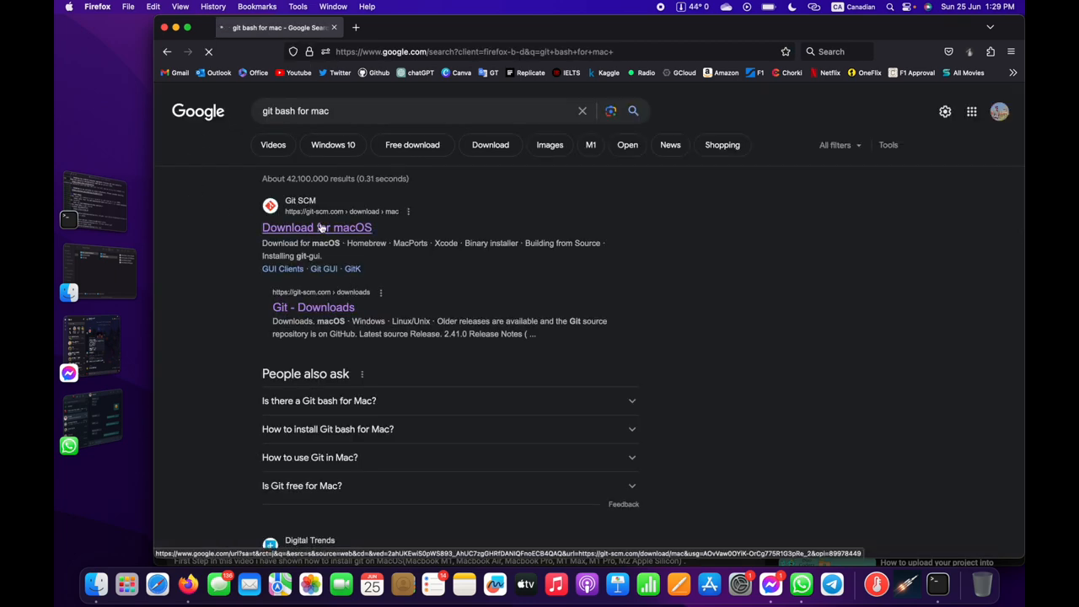
- Follow Git SCM's macOS binary installer link and start the git-osx-installer download on SourceForge
click(317, 228)
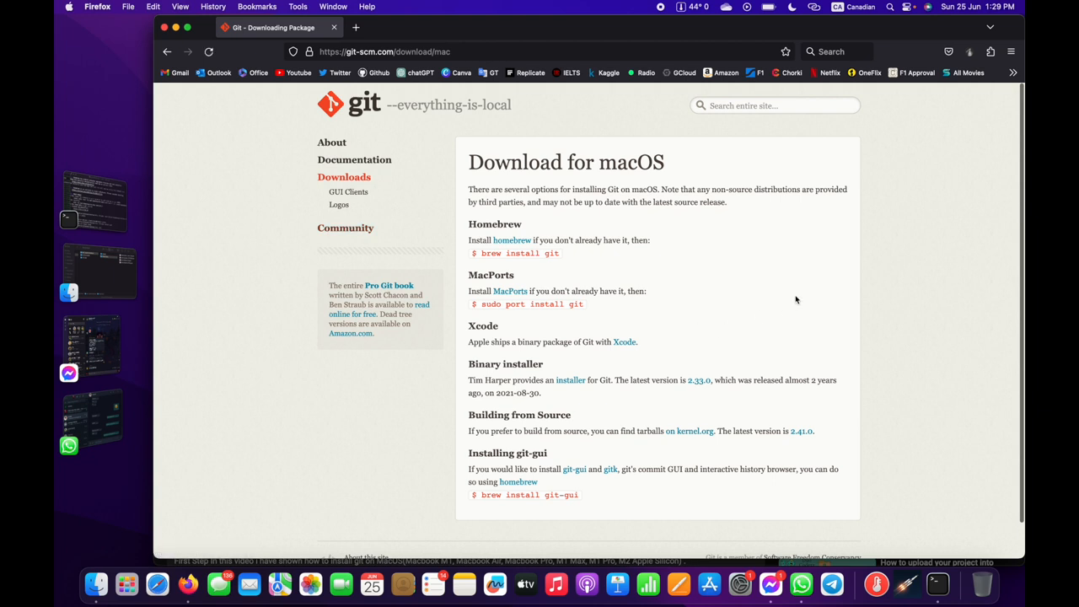
mouse_move(452, 381)
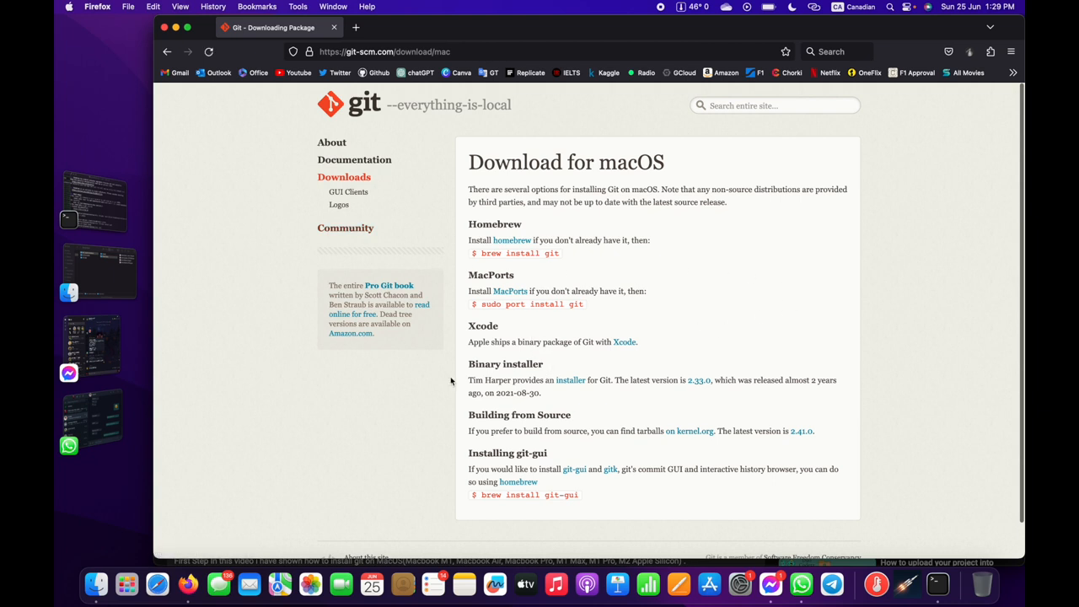
mouse_move(570, 386)
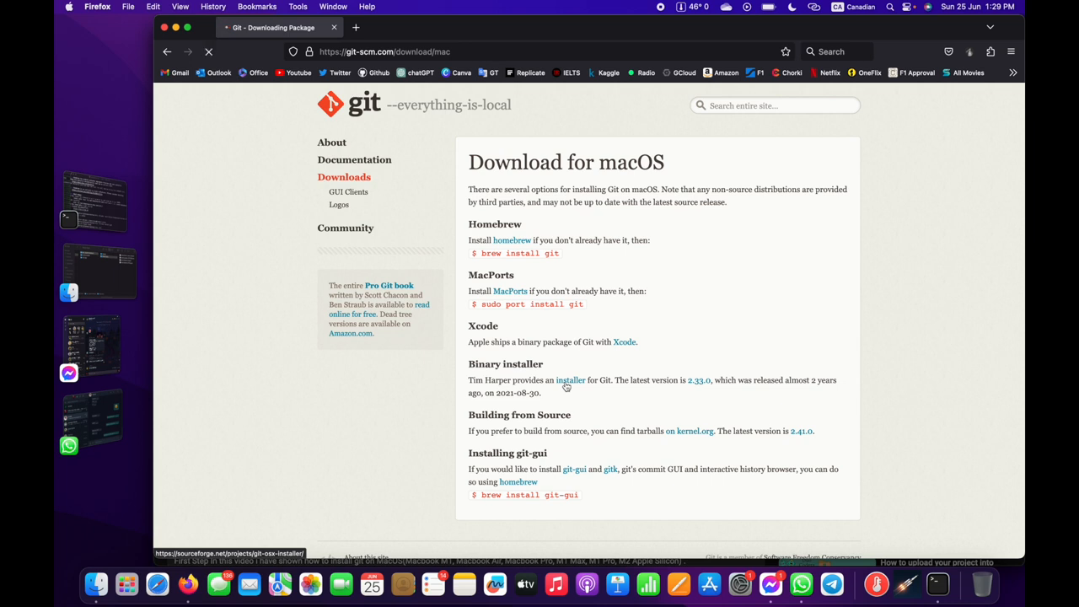
click(570, 379)
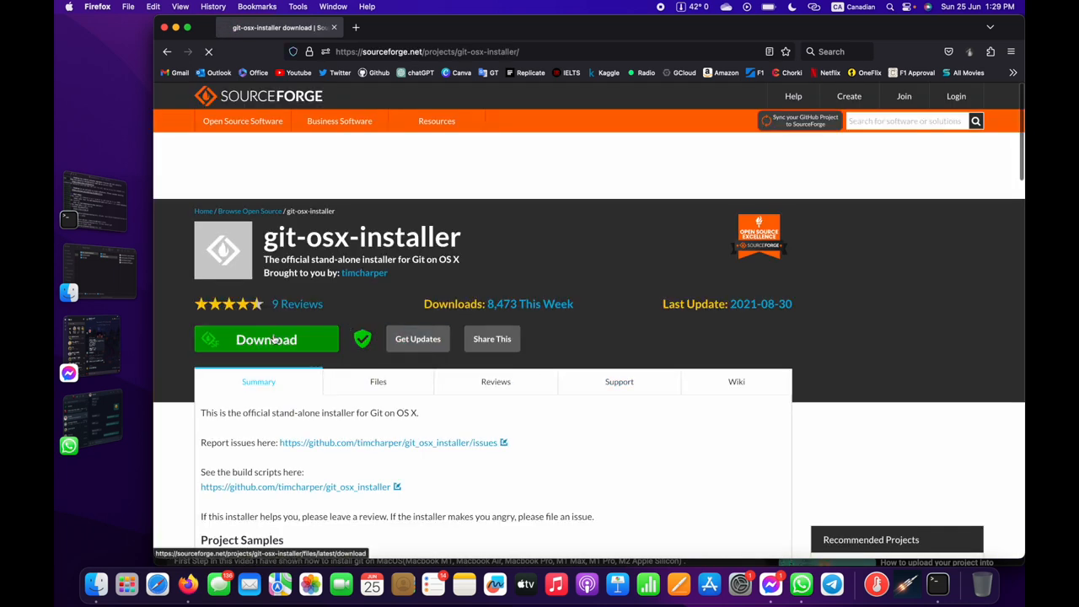
click(267, 339)
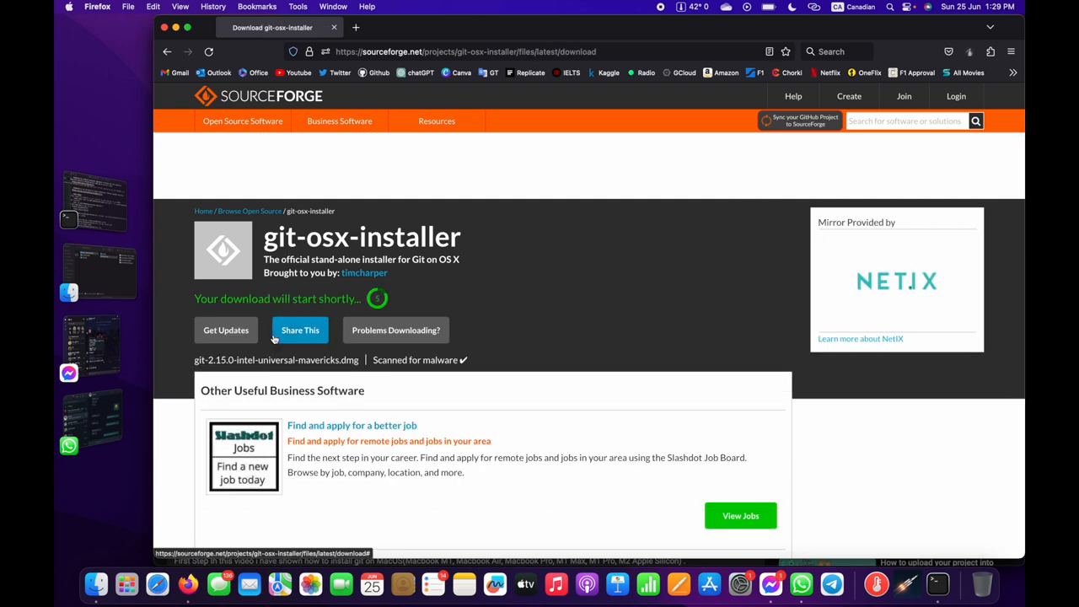
mouse_move(498, 278)
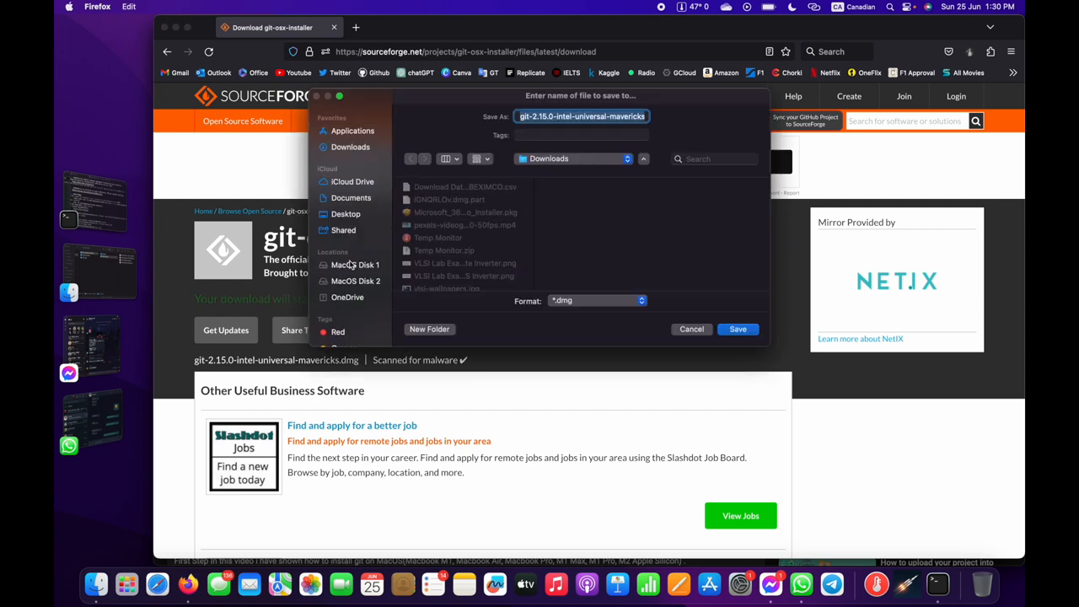
- Save the git-2.15.0 installer disk image to Downloads on MacOS Disk 2
click(354, 280)
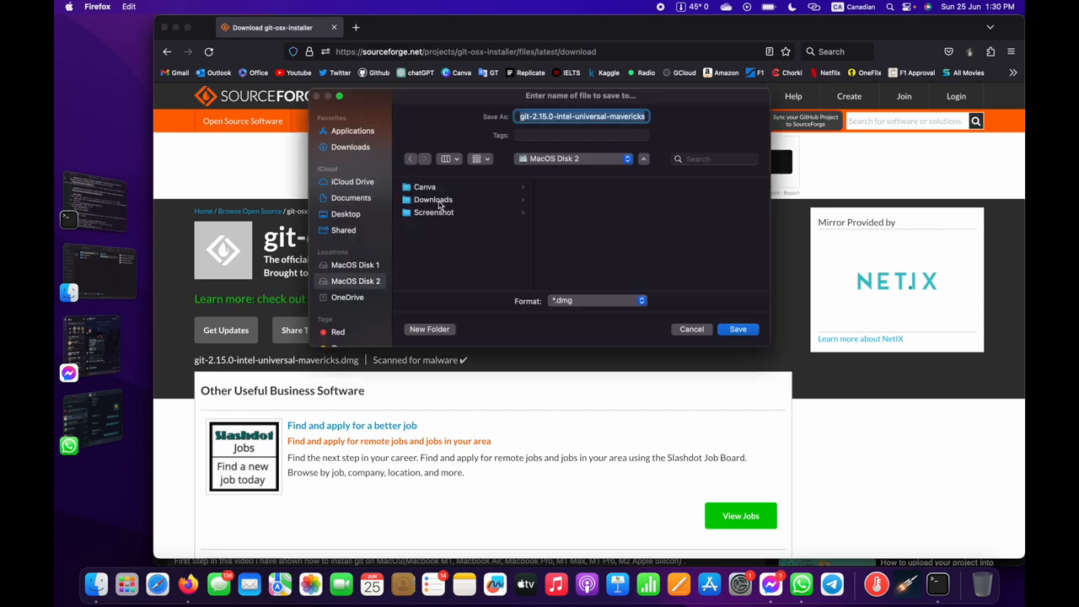
click(432, 199)
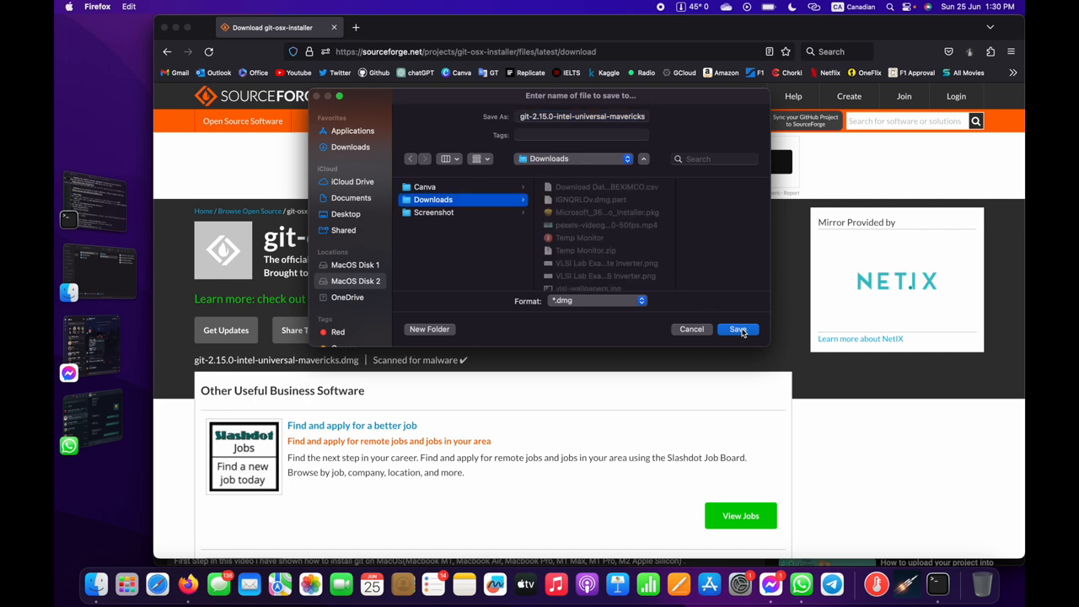
click(738, 329)
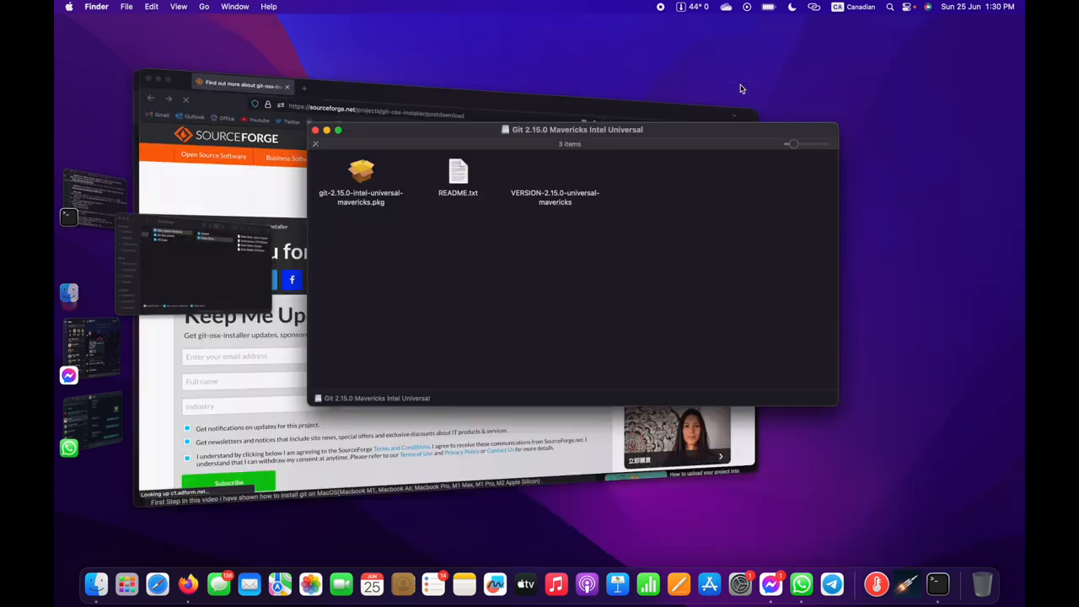
- Launch git-2.15.0-intel-universal-mavericks.pkg and dismiss the unidentified developer warning
click(361, 172)
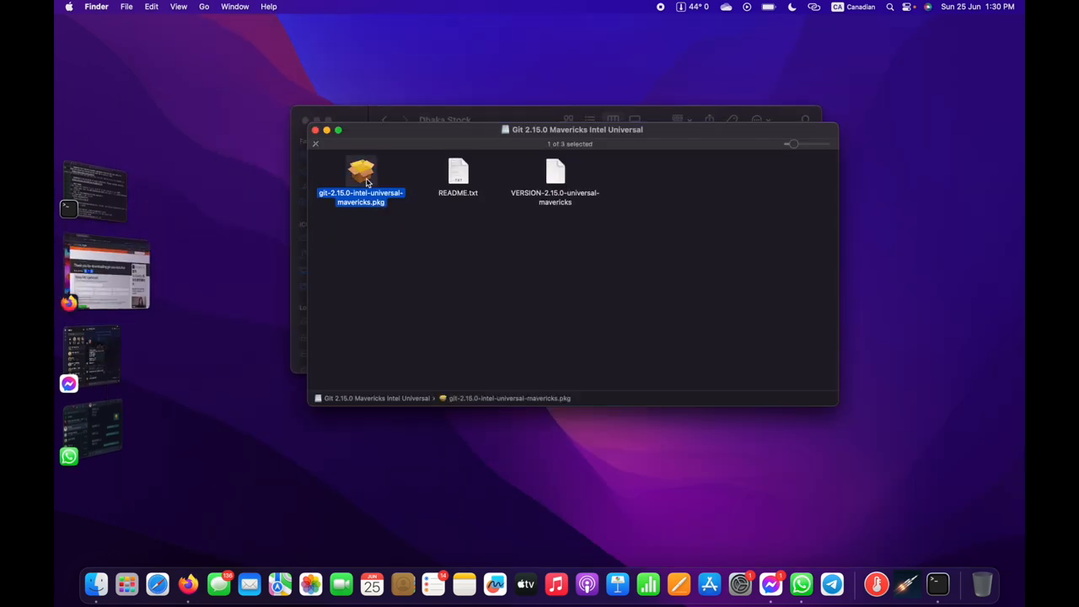
double_click(361, 172)
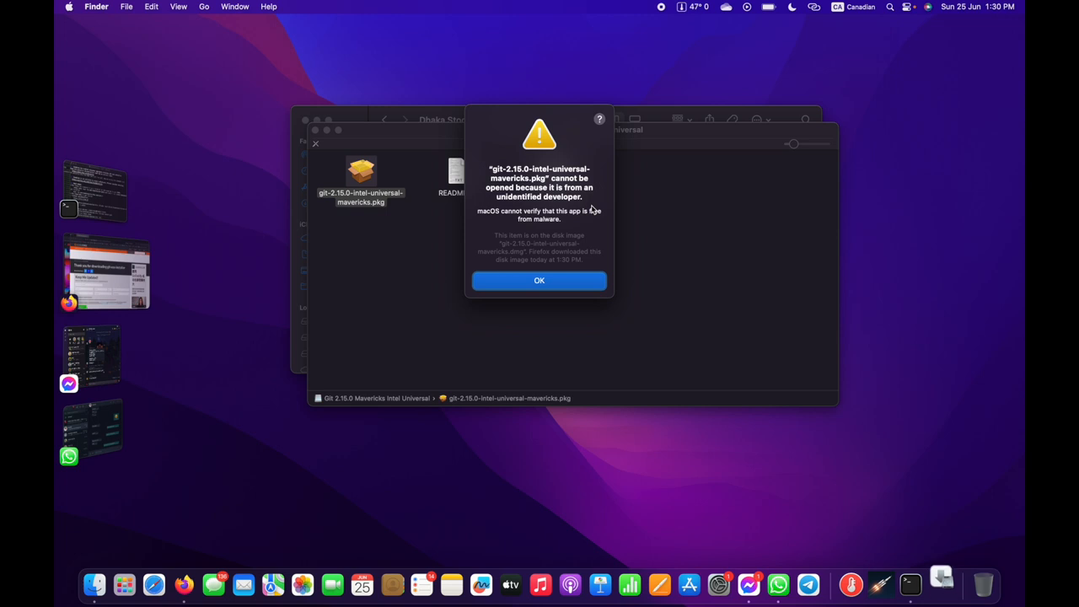
click(539, 280)
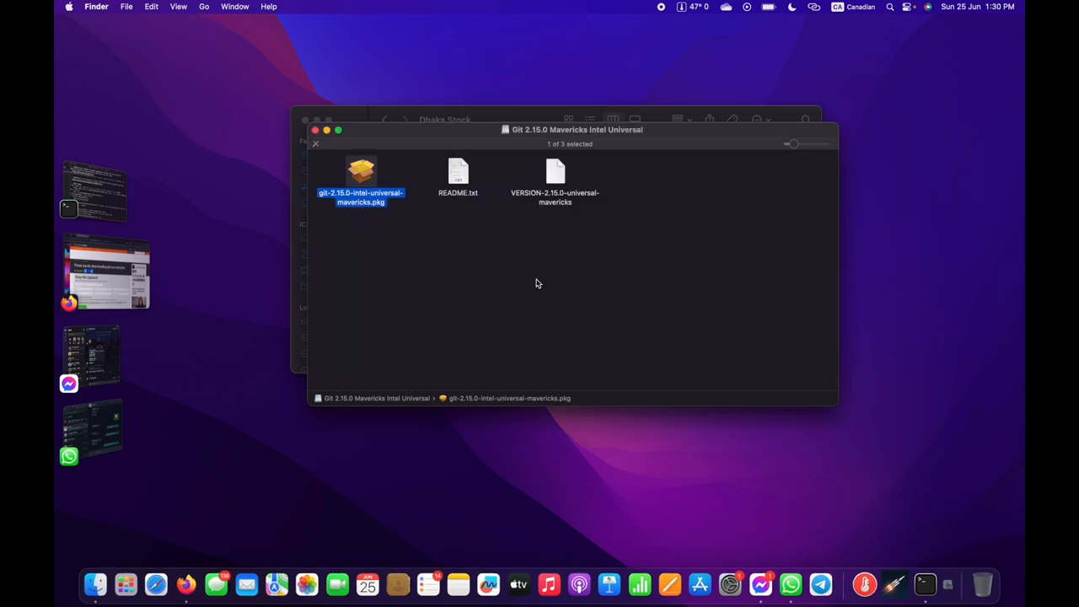
click(70, 7)
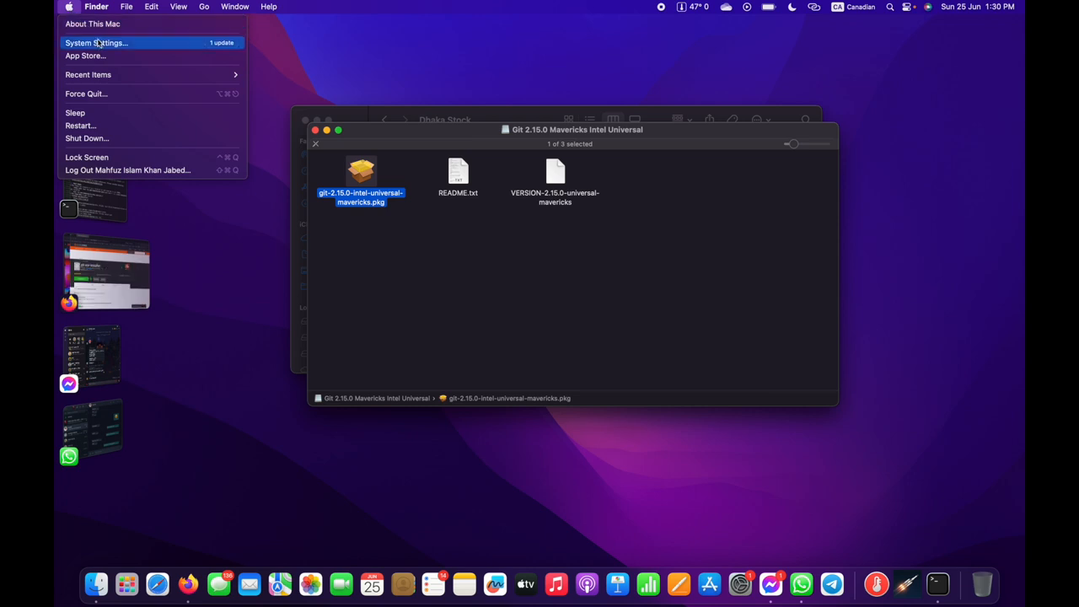
- Reach the Privacy & Security pane in System Settings by searching "secu"
click(102, 44)
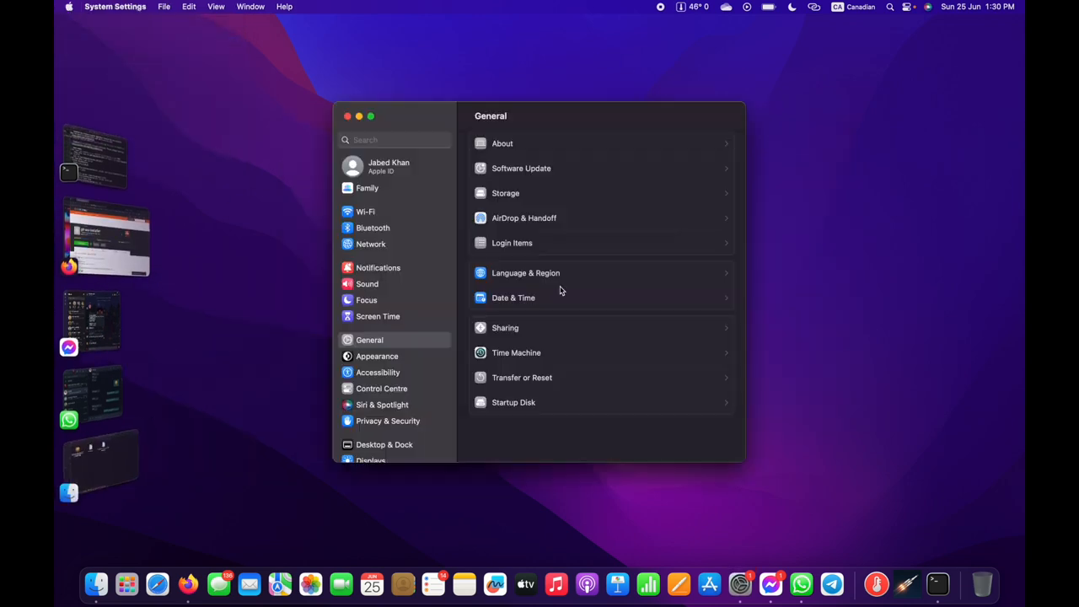
click(519, 169)
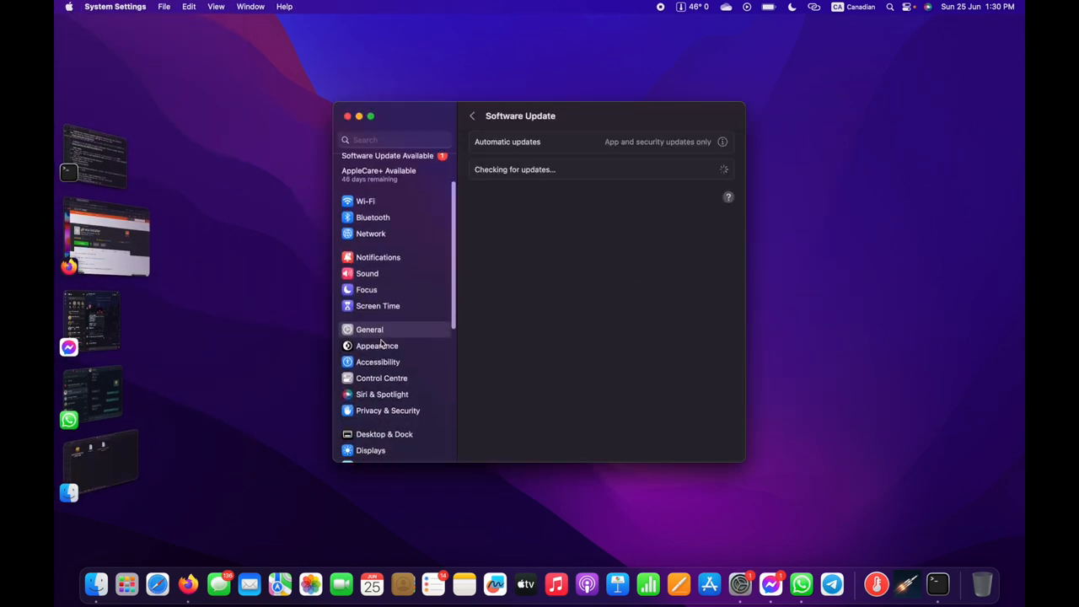
scroll(down, 3)
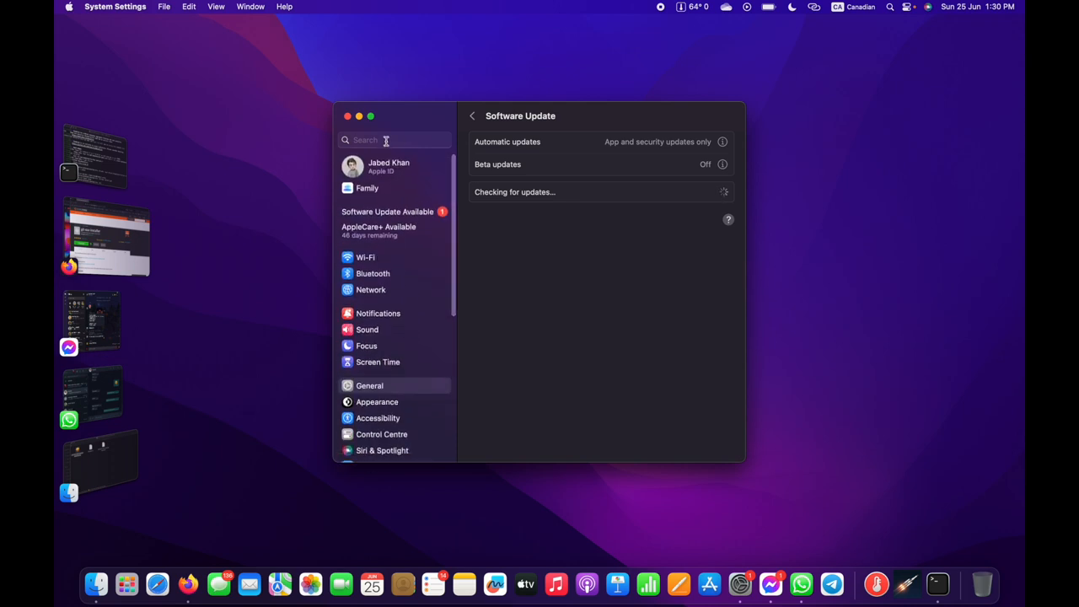
text(secu)
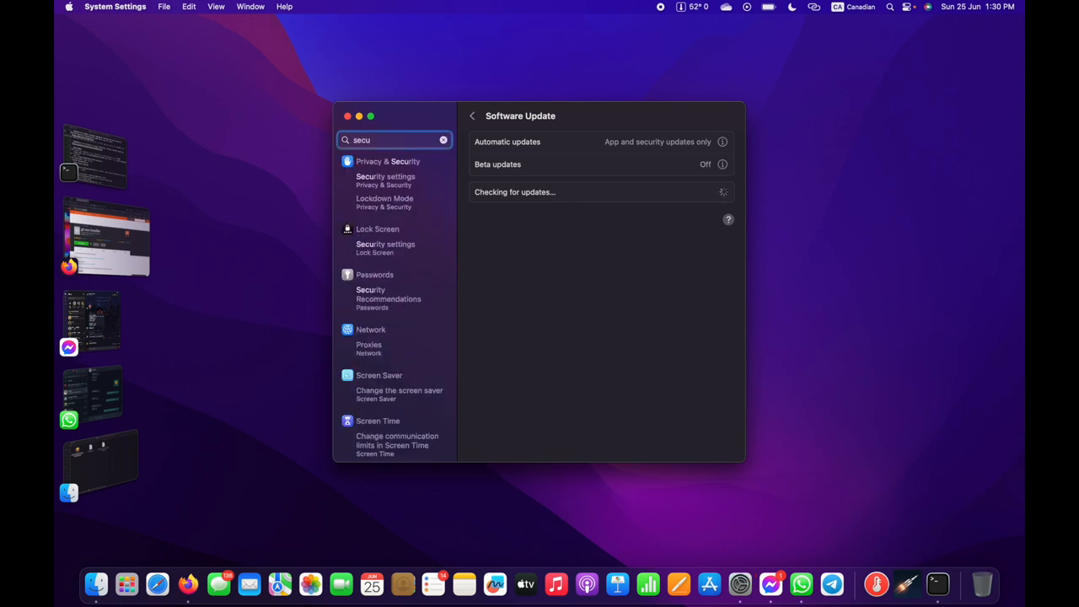
click(384, 179)
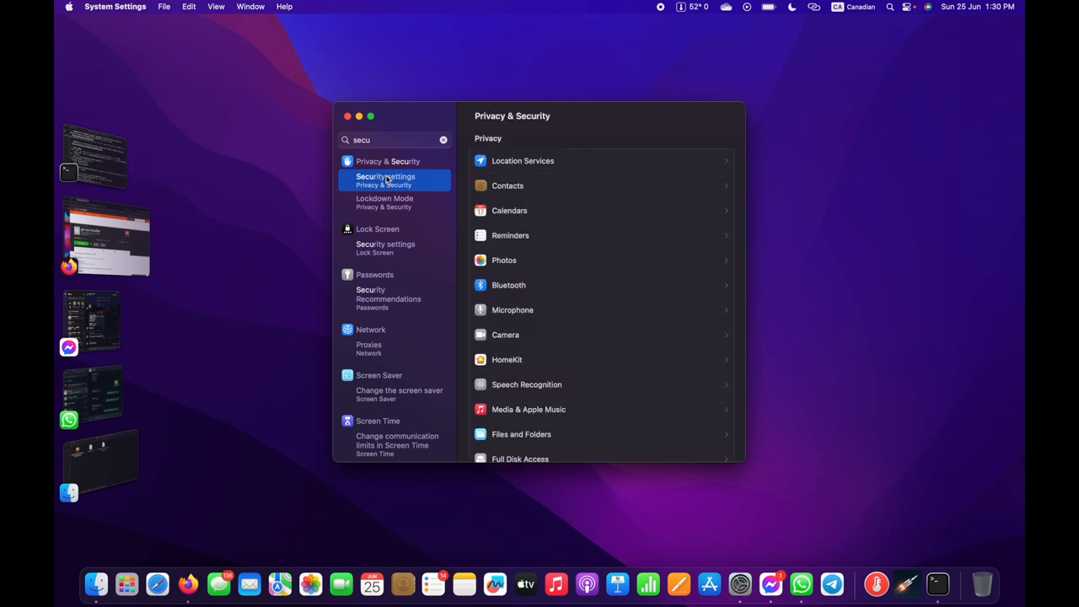
click(386, 179)
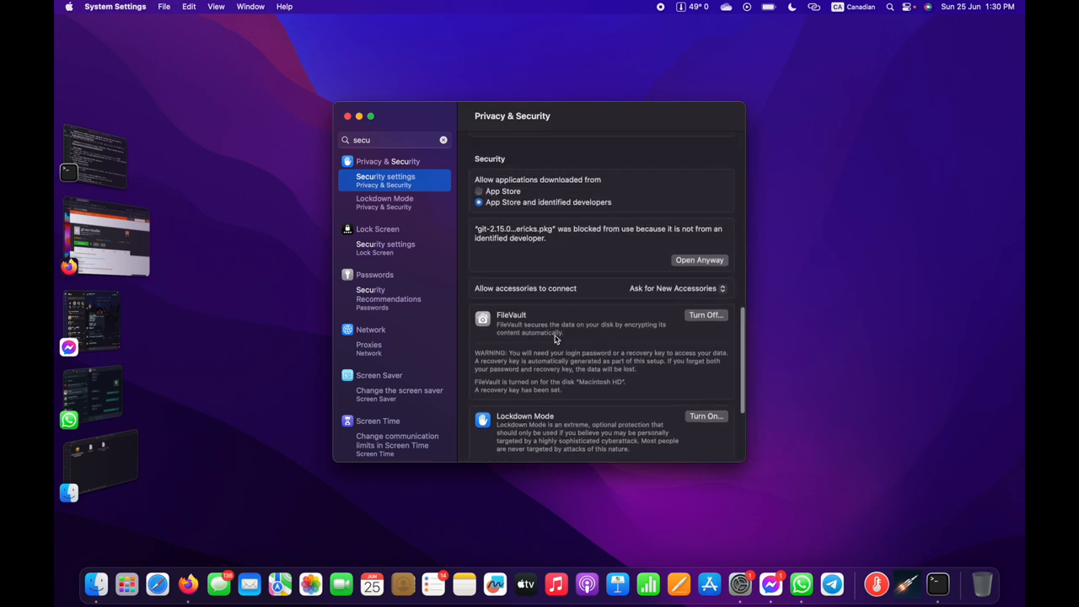
mouse_move(663, 258)
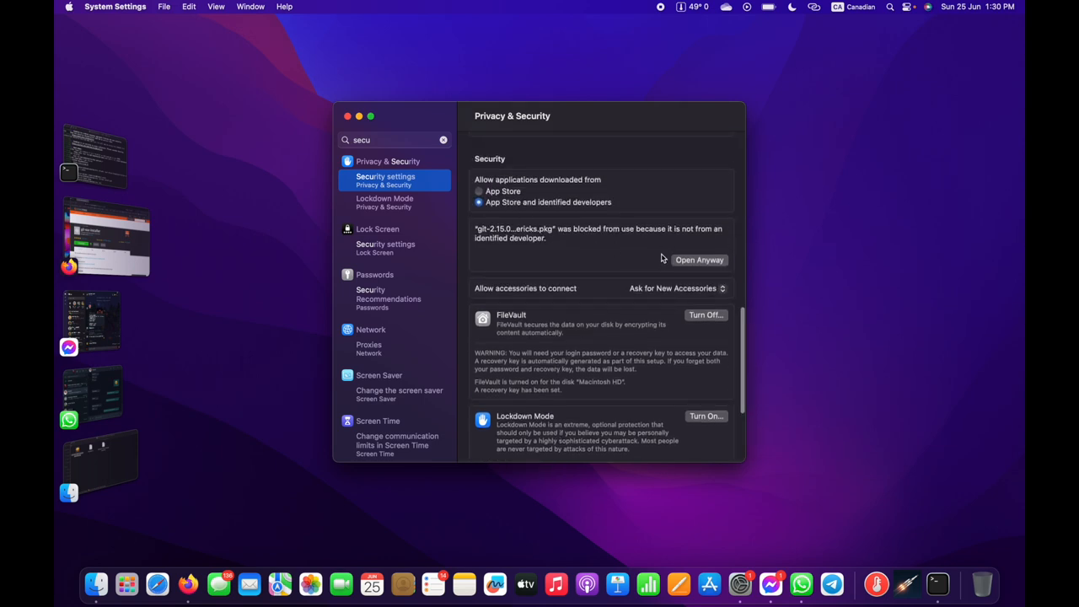
- Choose Open Anyway for the blocked git package, authenticate with password and confirm opening it
click(698, 260)
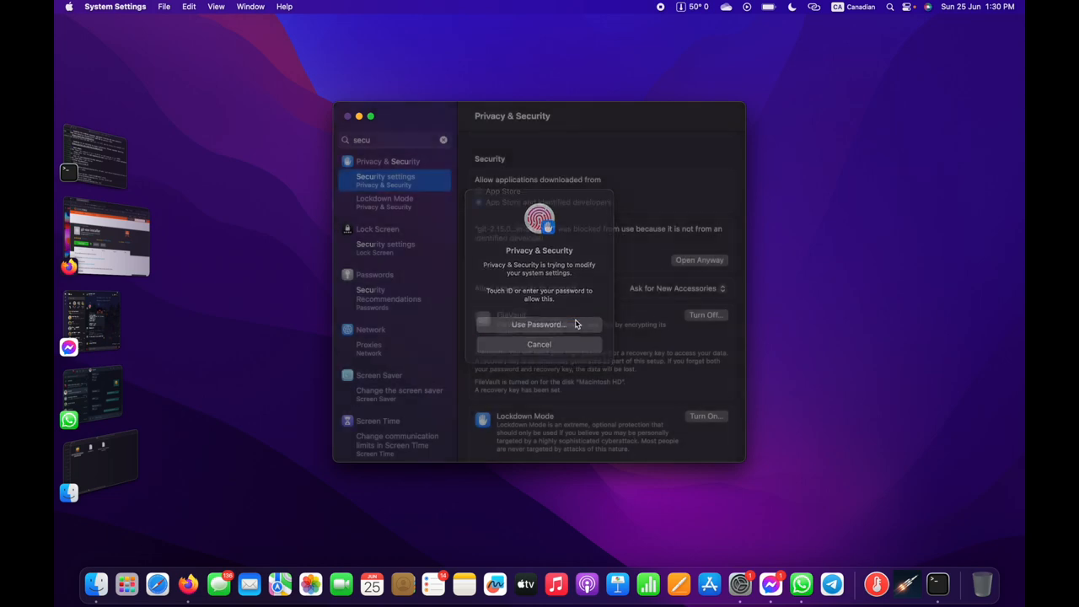
click(540, 324)
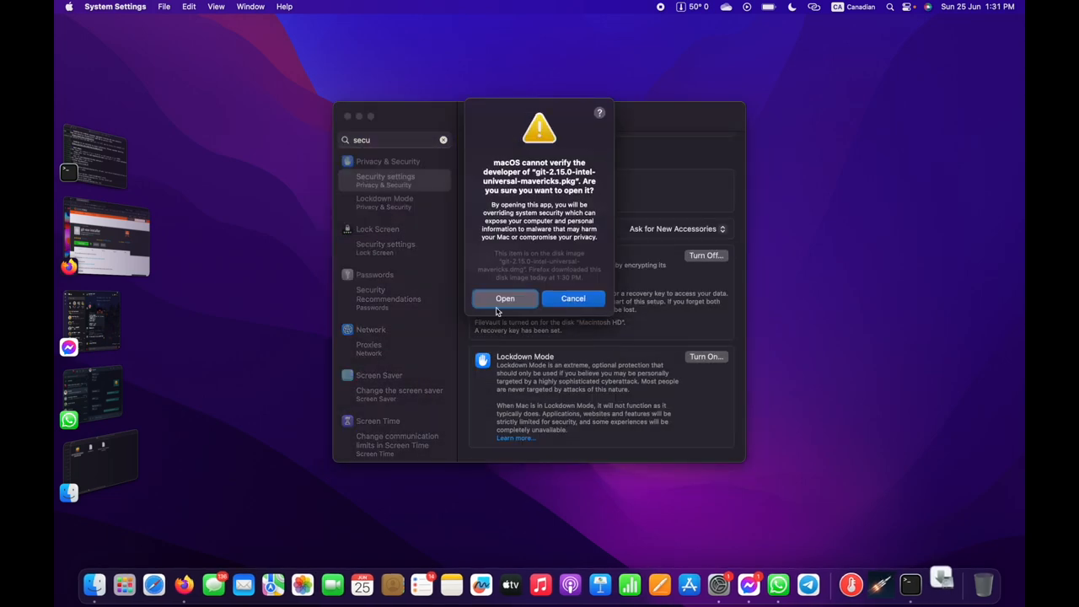
click(505, 297)
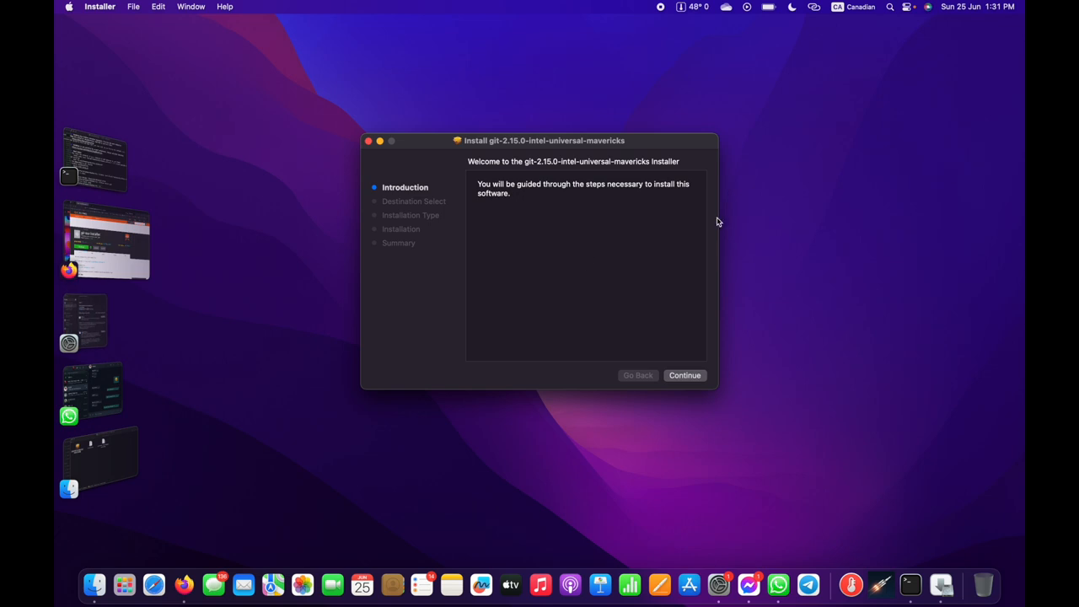
- Install git-2.15.0 onto Macintosh HD, authorizing with the administrator password
click(685, 375)
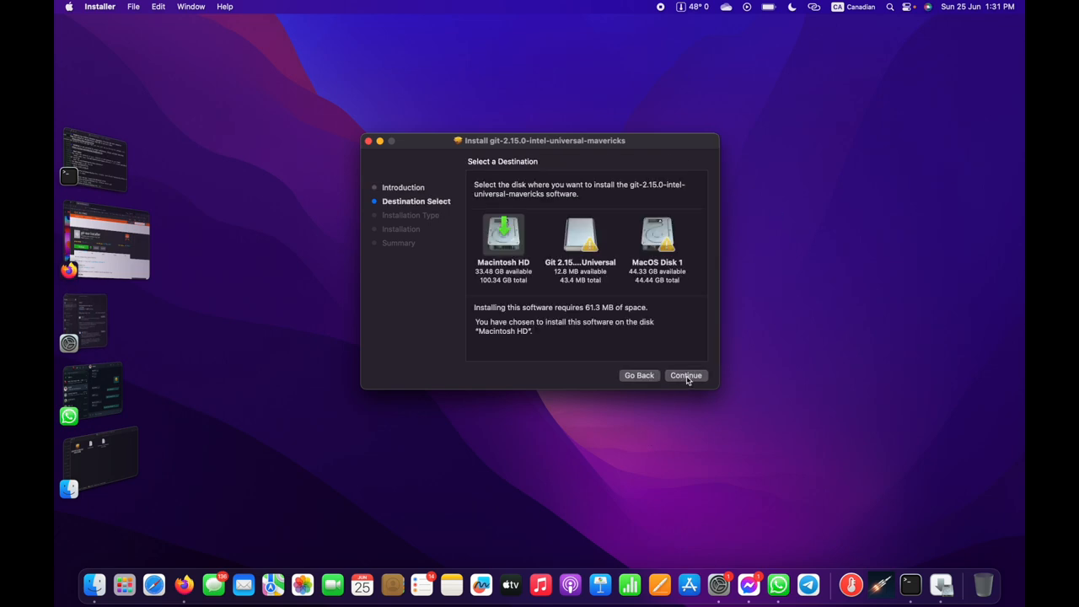
mouse_move(504, 250)
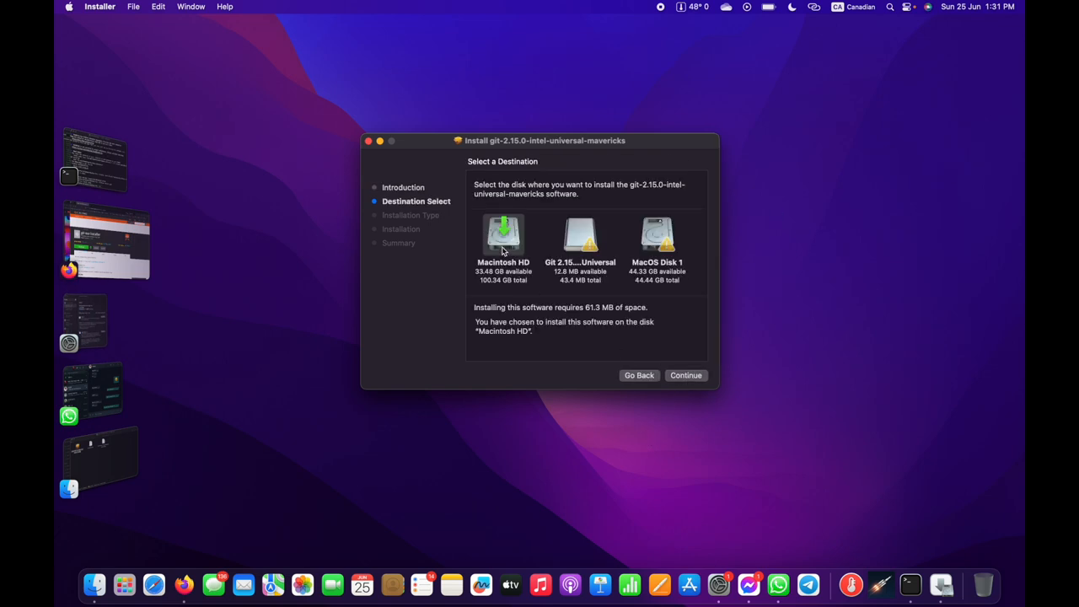
click(687, 375)
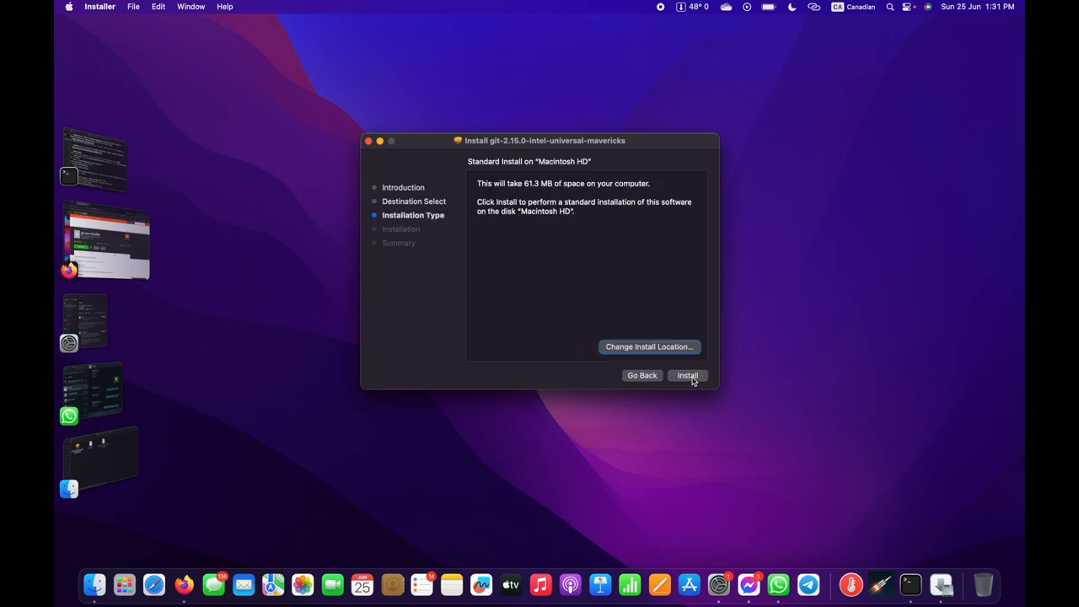
click(688, 375)
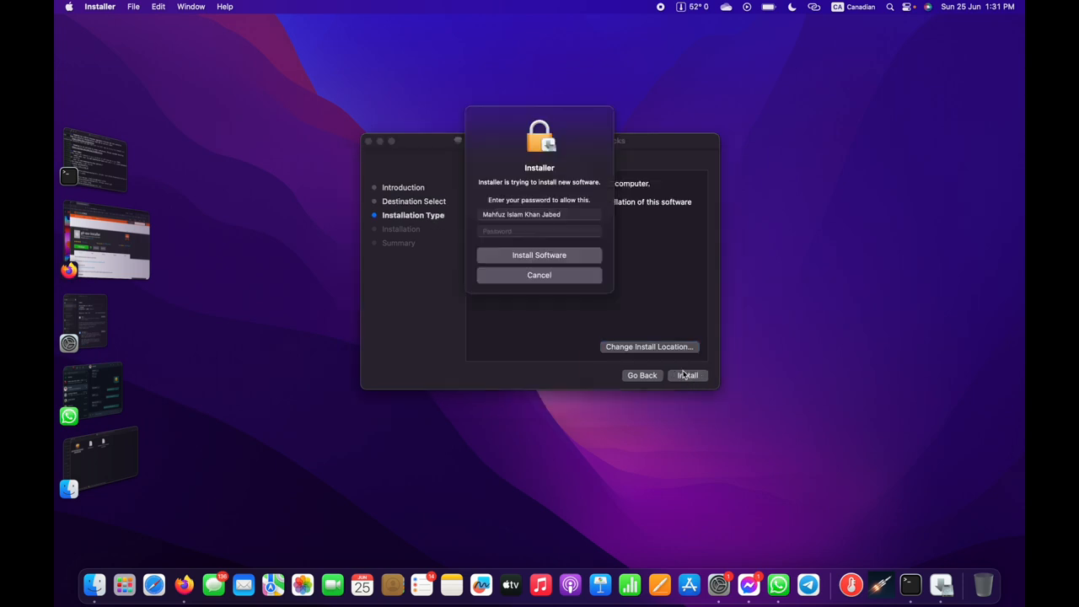
click(539, 231)
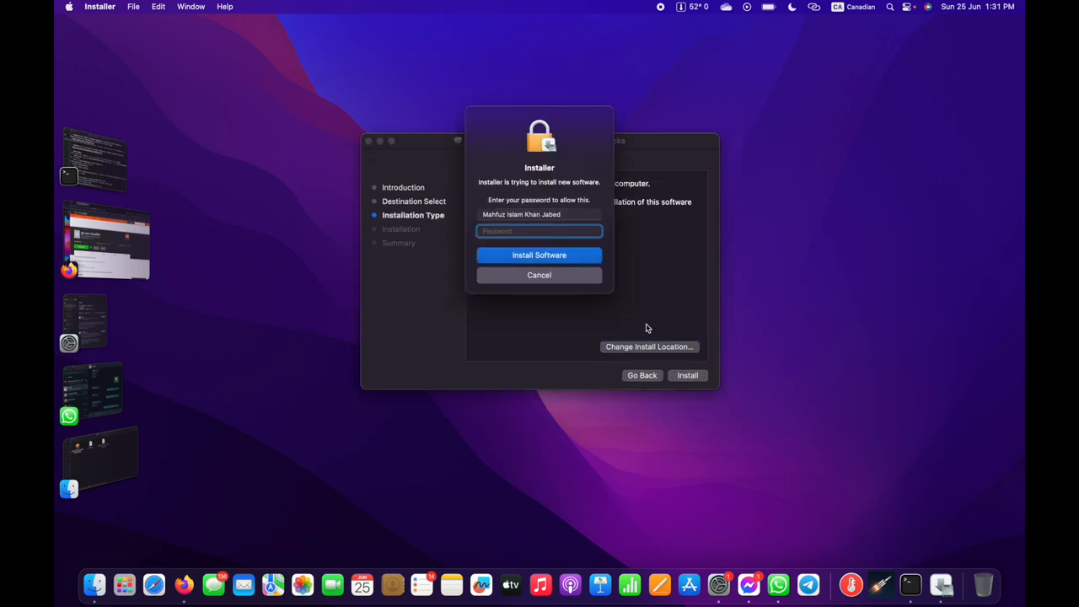
text(•)
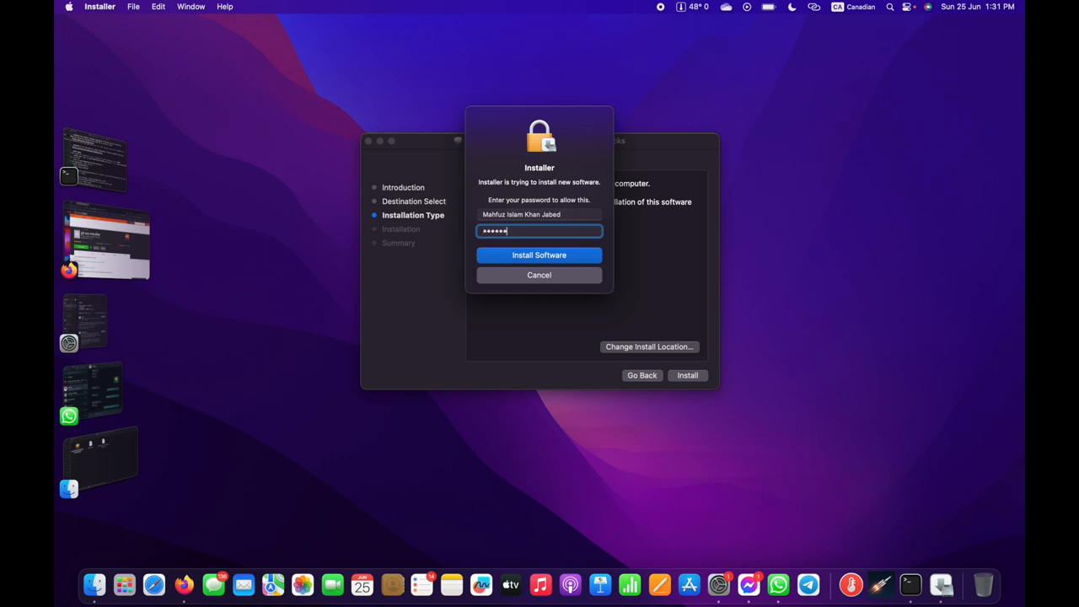
click(540, 254)
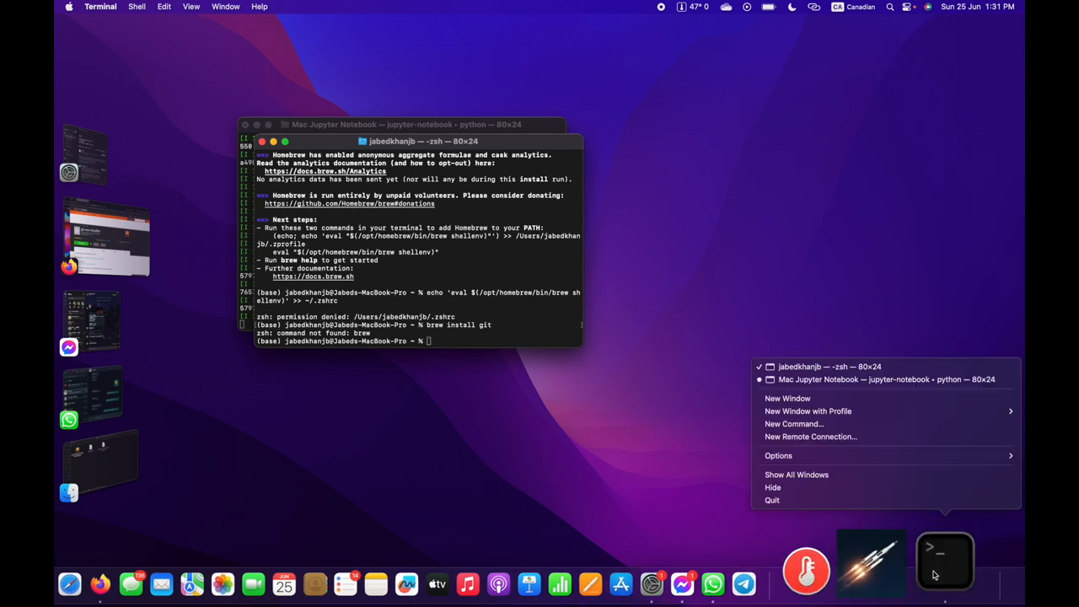
- Set Terminal's "Shells open with" command to /bin/bash in Settings > General
click(786, 398)
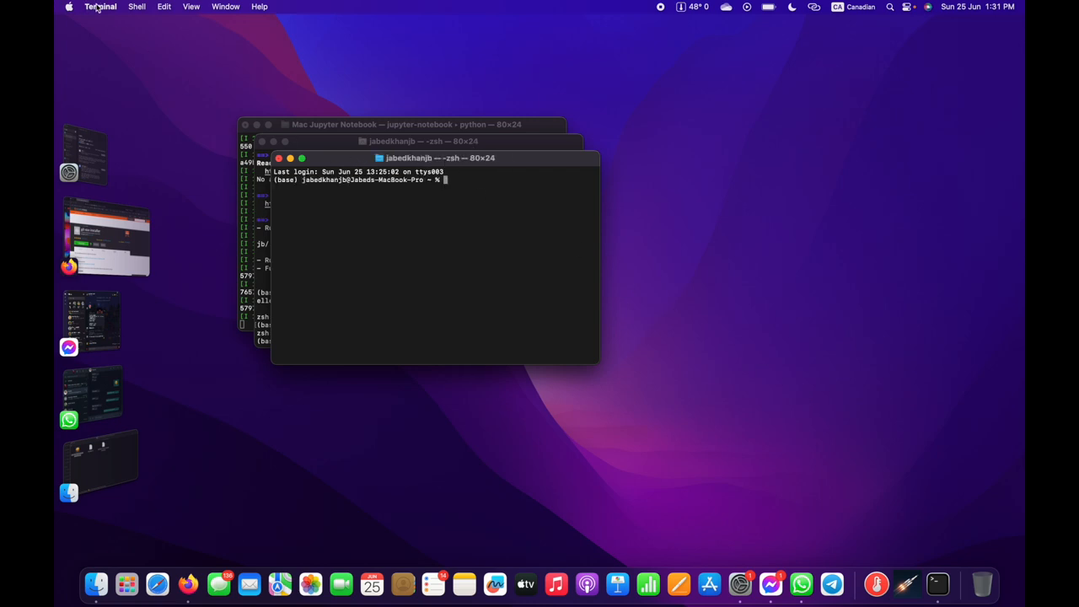
click(93, 6)
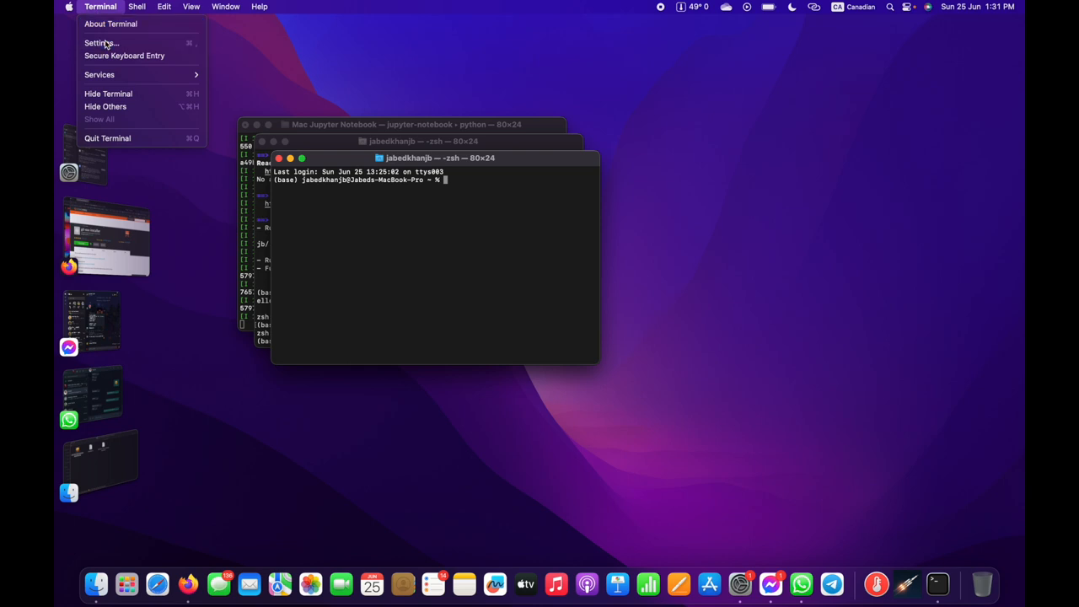
click(95, 42)
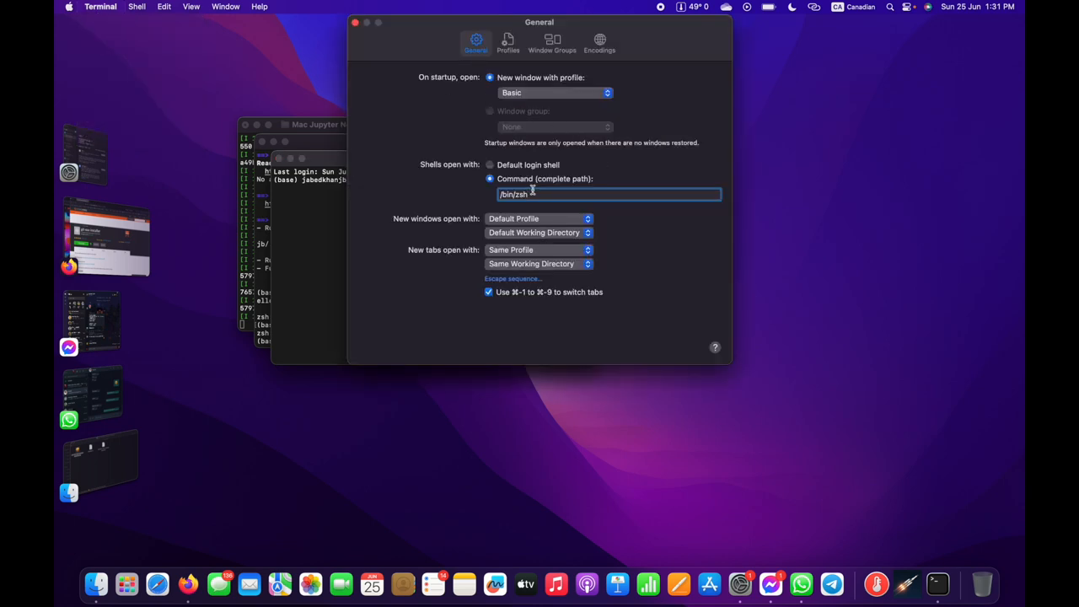
text(/bin/bash)
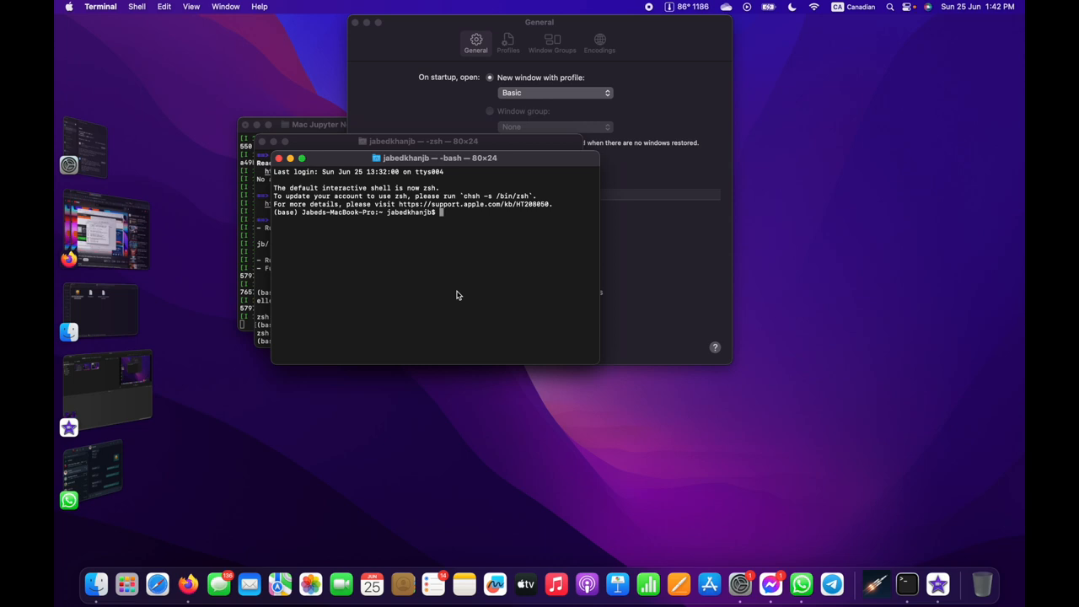
- Run git in bash and scroll through its usage and common commands output
text(git)
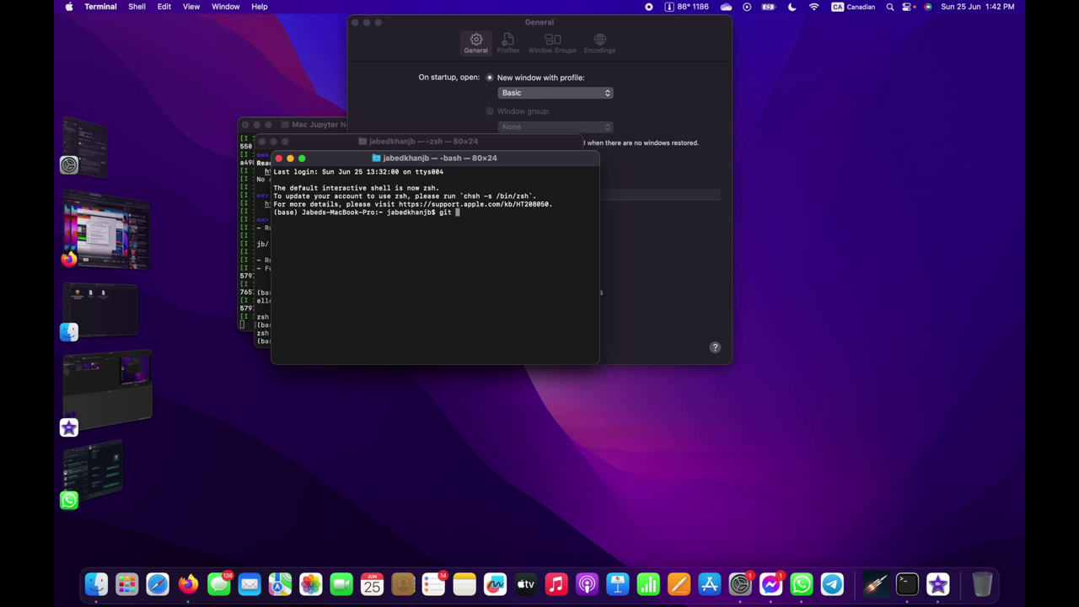
key(Return)
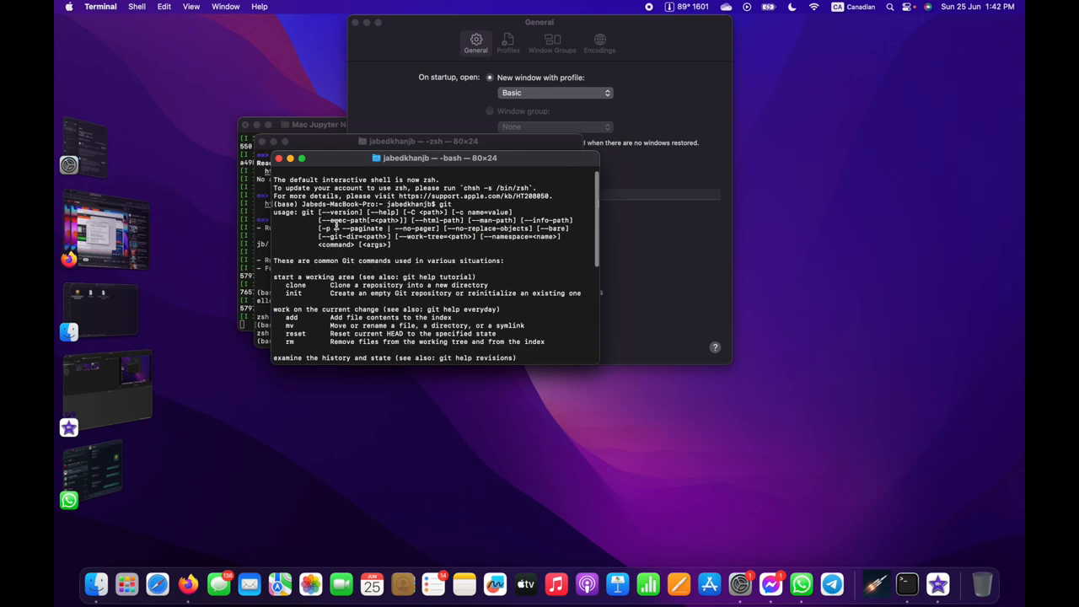
scroll(down, 3)
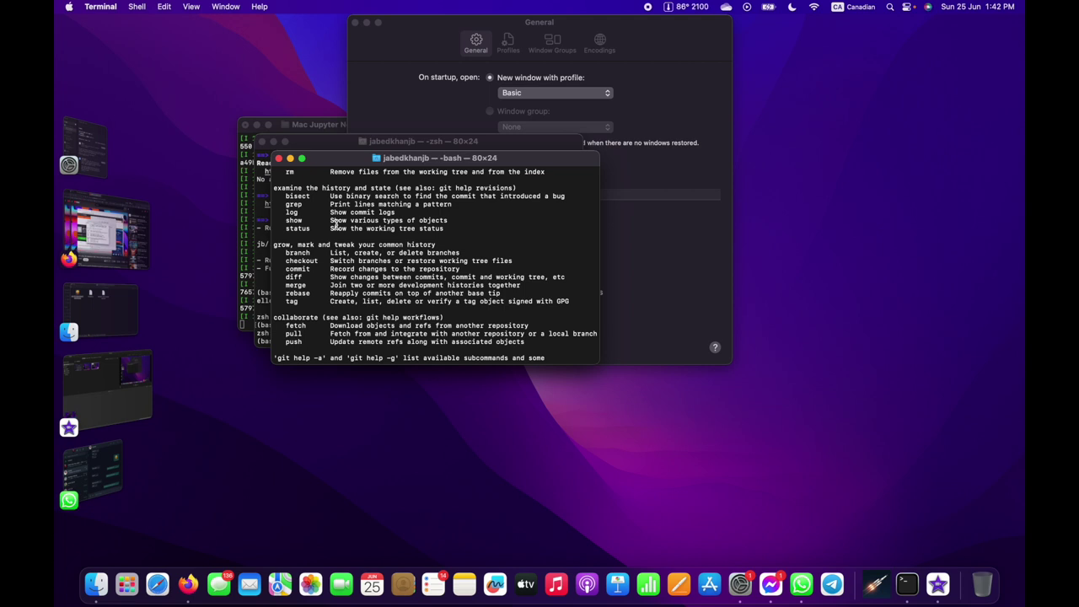
mouse_move(677, 17)
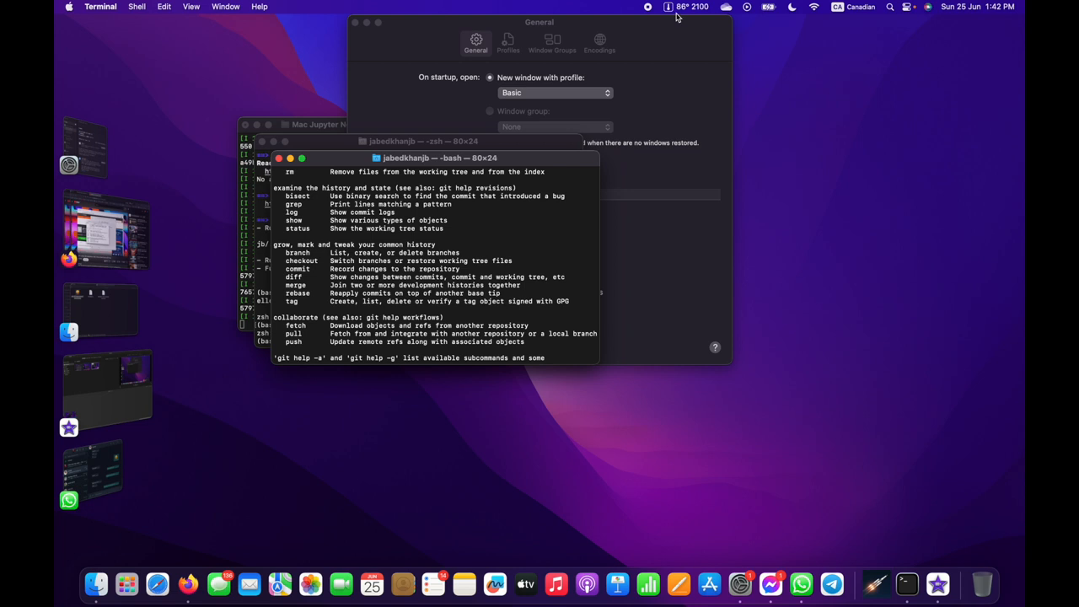
mouse_move(684, 17)
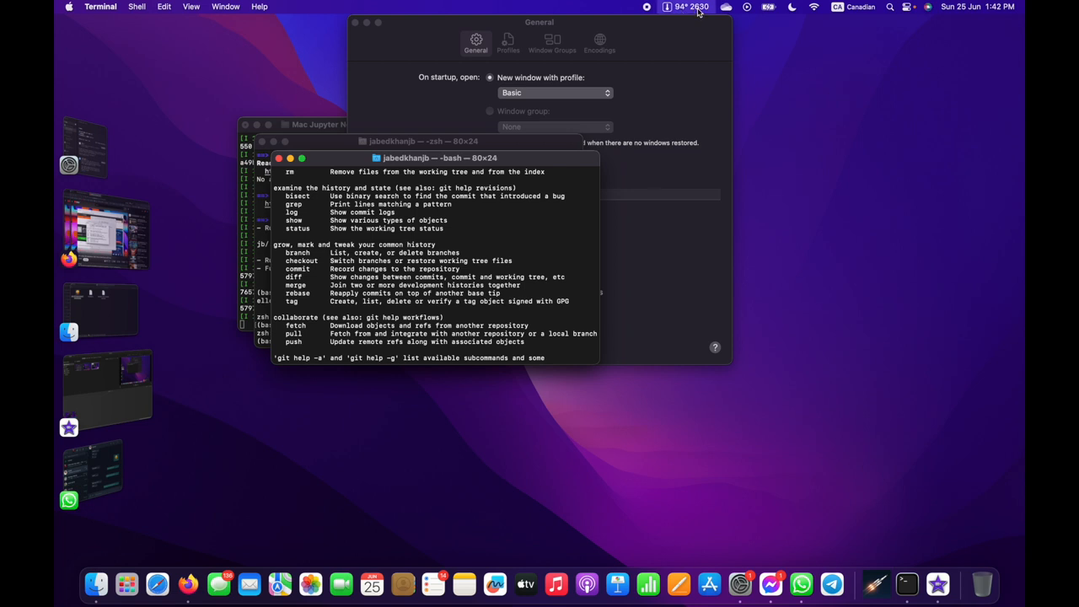
- Check the hottest CPU reading in the menu-bar temperature monitor
click(672, 7)
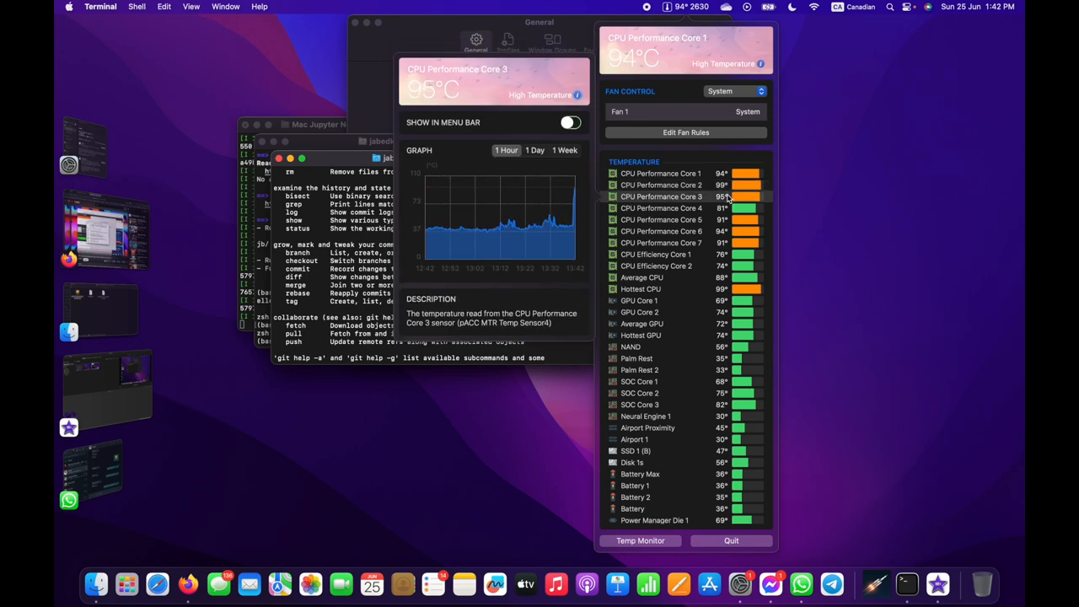
click(641, 289)
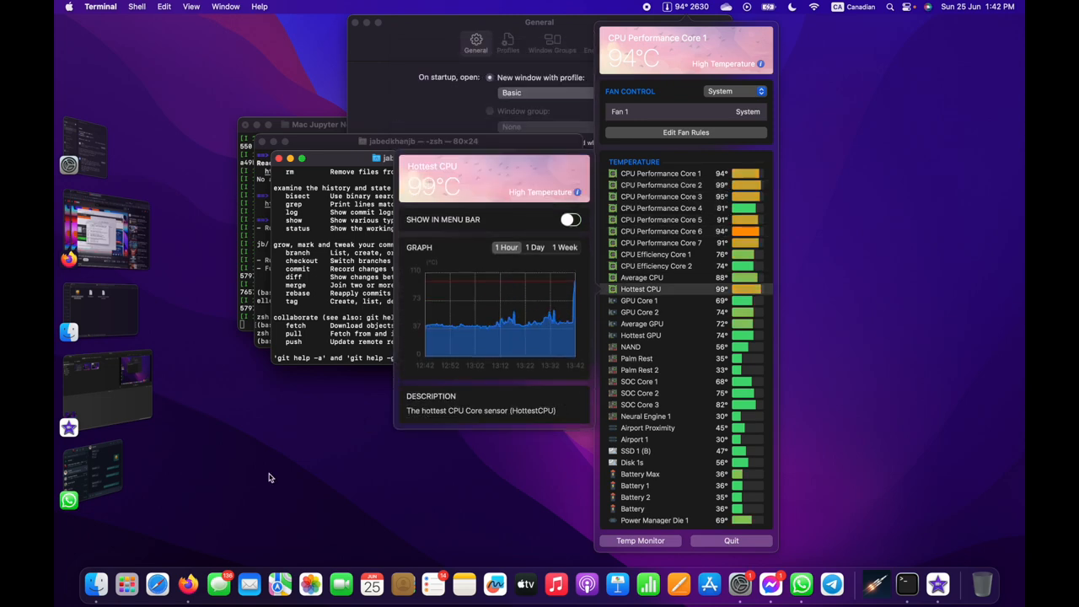